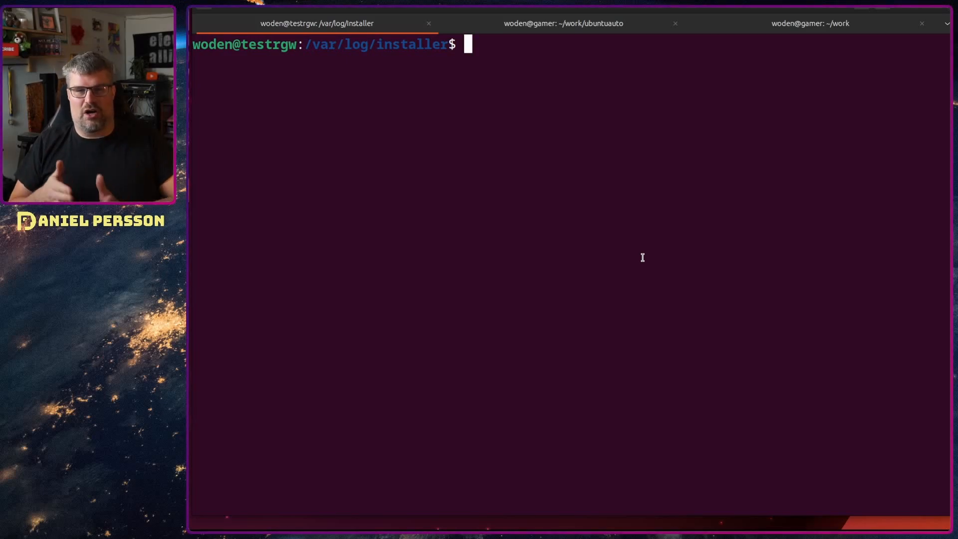
List the /var/log/installer directory and print the recorded autoinstall-user-data file.
text(ls)
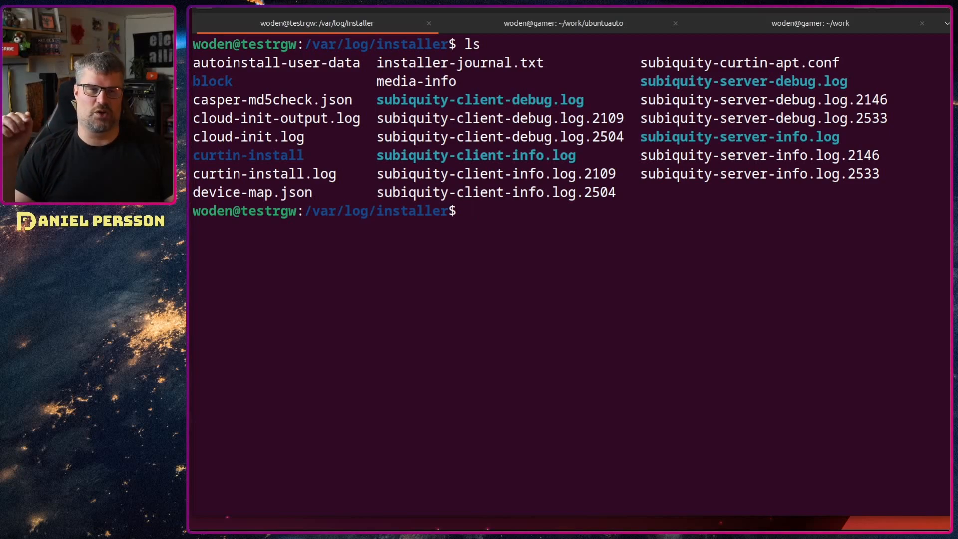
text(cat aui)
text(~)
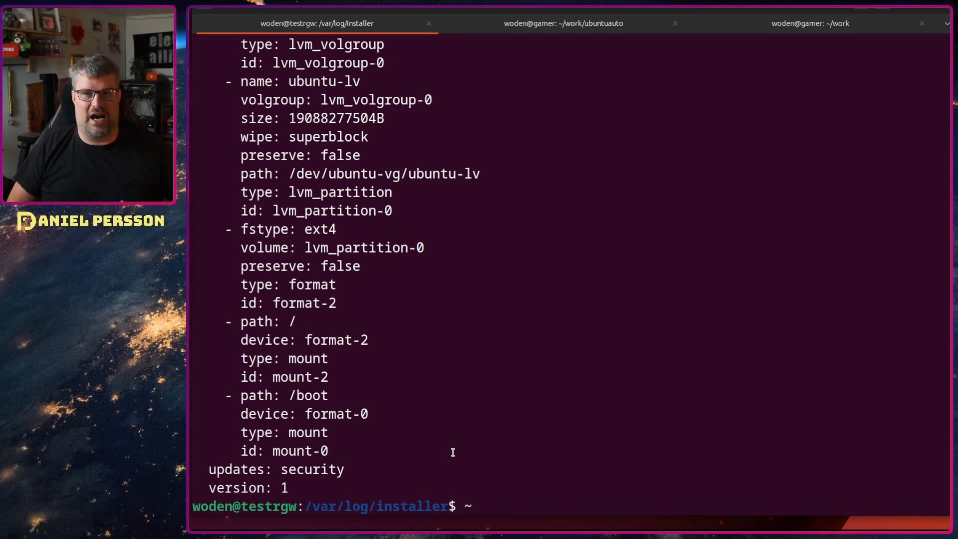
mouse_move(471, 423)
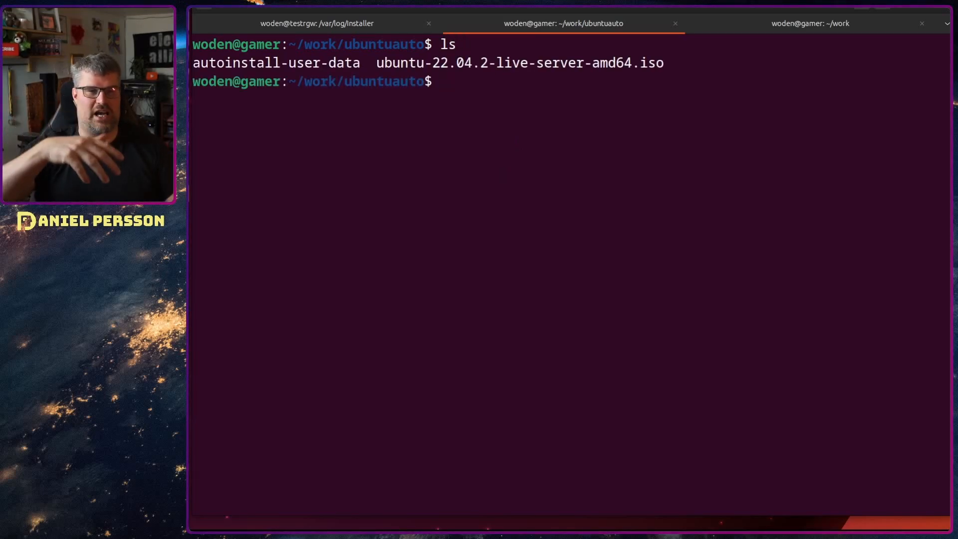
Print autoinstall-user-data and highlight its hostname and keyboard layout settings.
text(cat autoinstall-user-data)
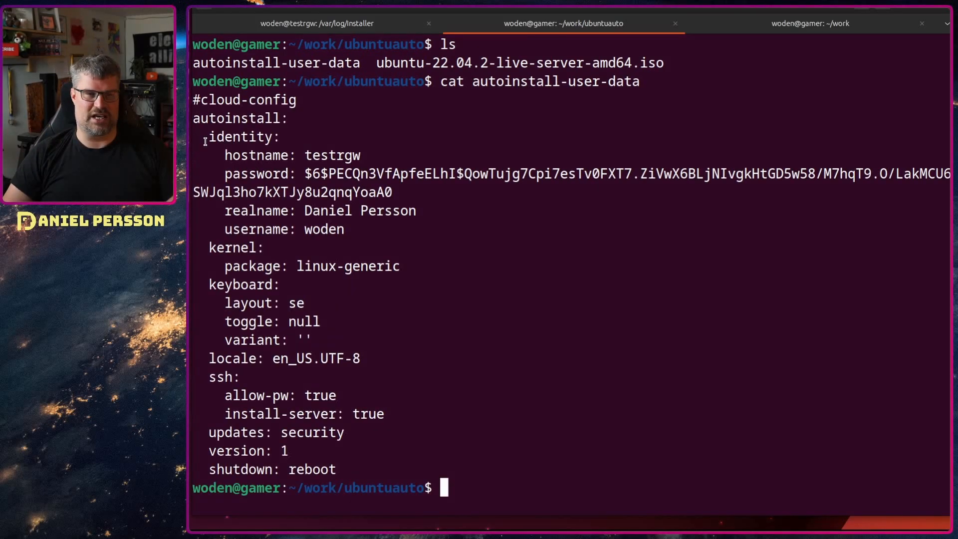
drag(207, 136, 345, 229)
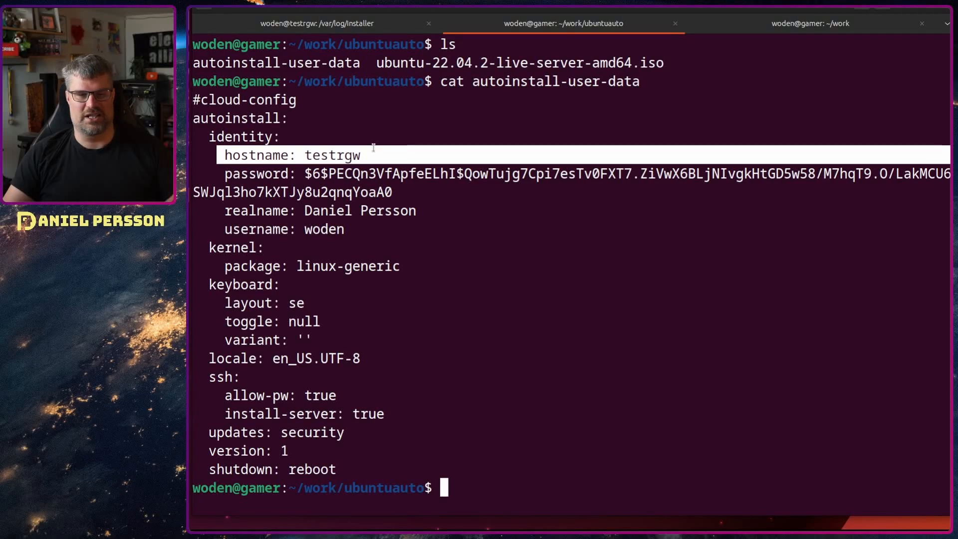
double_click(257, 174)
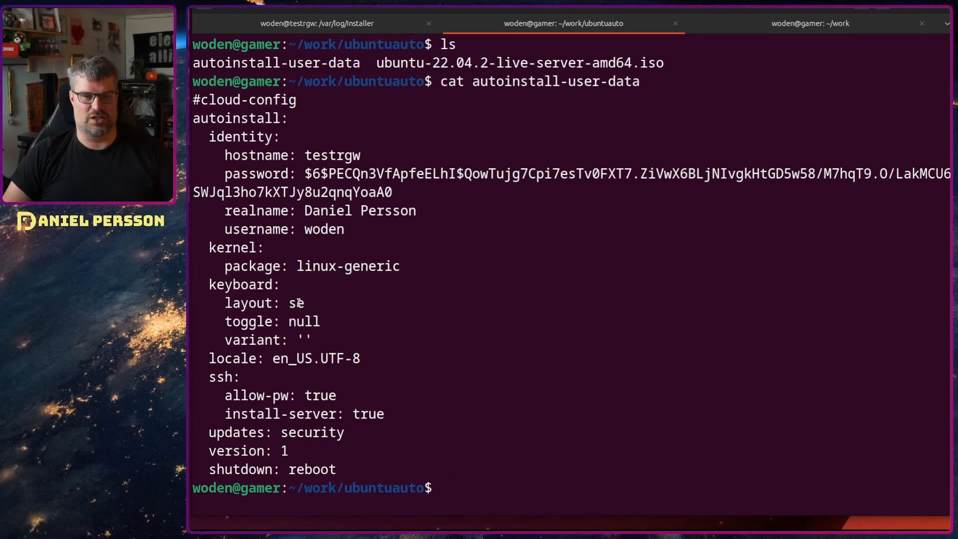
double_click(293, 303)
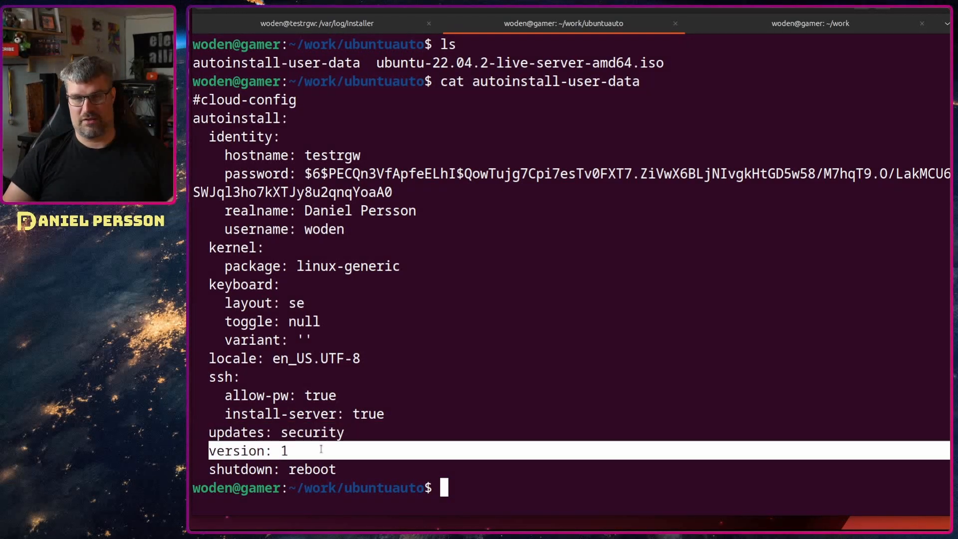
mouse_move(376, 469)
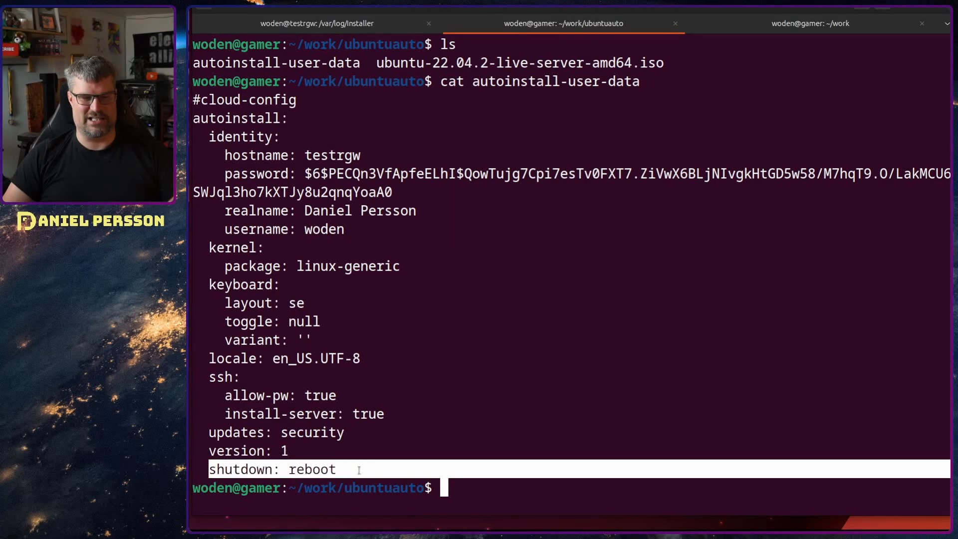
mouse_move(421, 443)
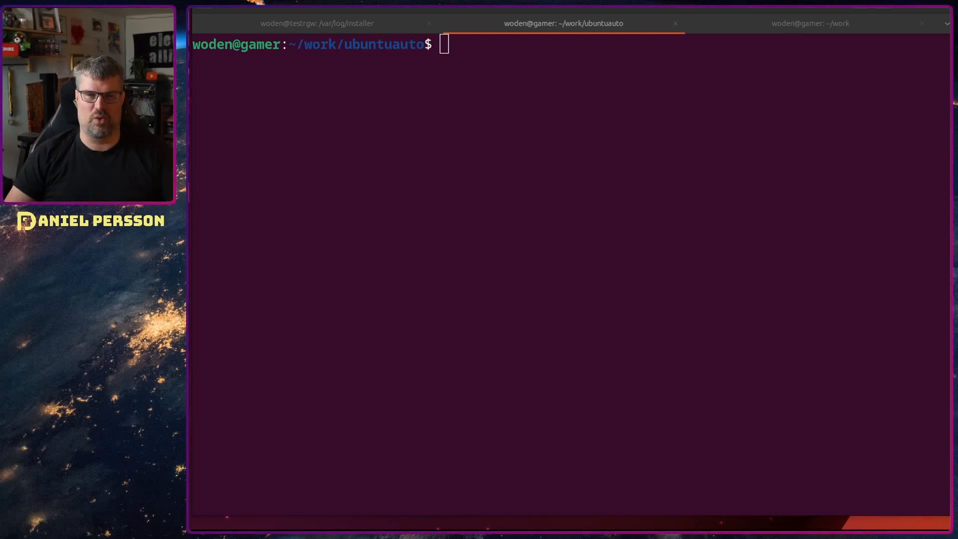
Create source-files and enter xorriso extracting ubuntu-22.04.2-live-server-amd64.iso with boot images into it.
text(mkdir source-files)
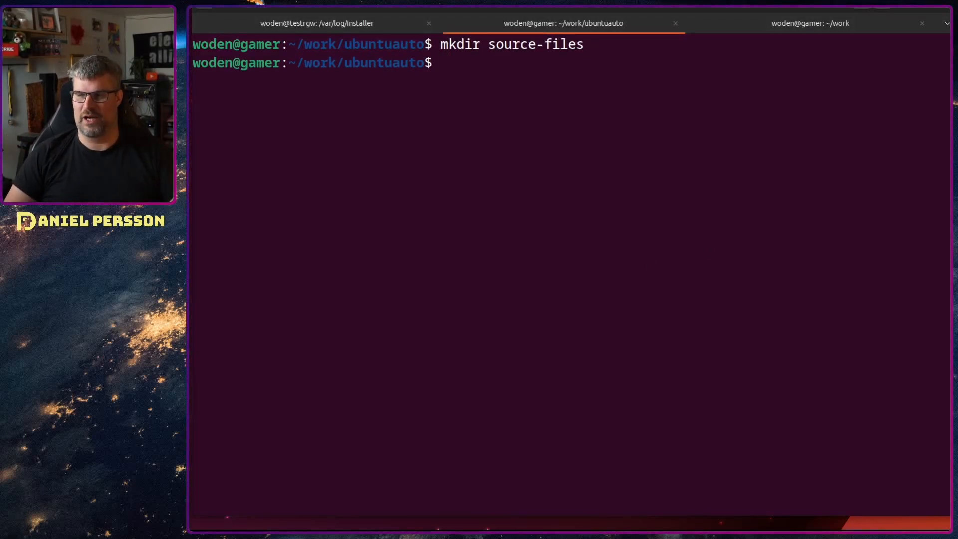
mouse_move(584, 298)
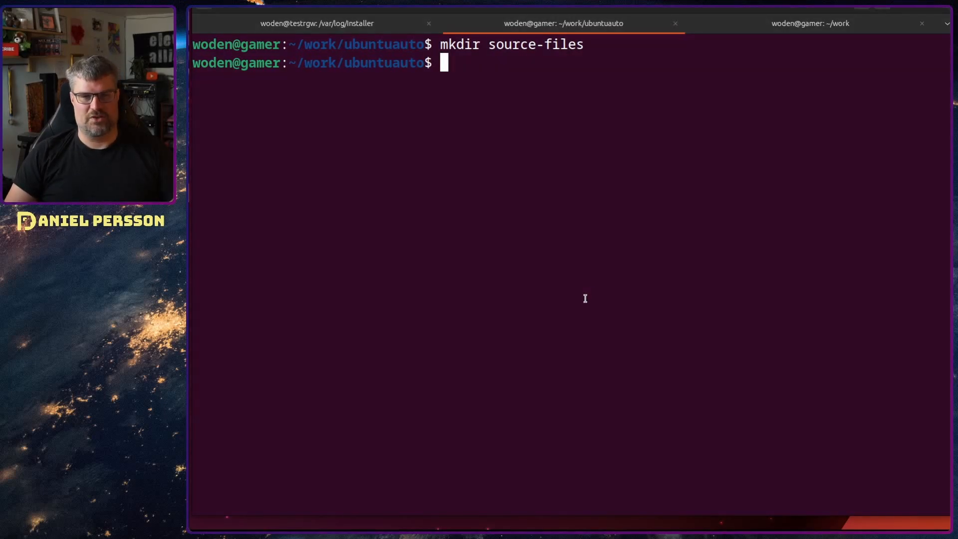
text(xorriso -osirrox on -indev ubuntu-22.04.2-live-server-amd64.iso --extract_boot_images source-files/bootpart -extract / source-files)
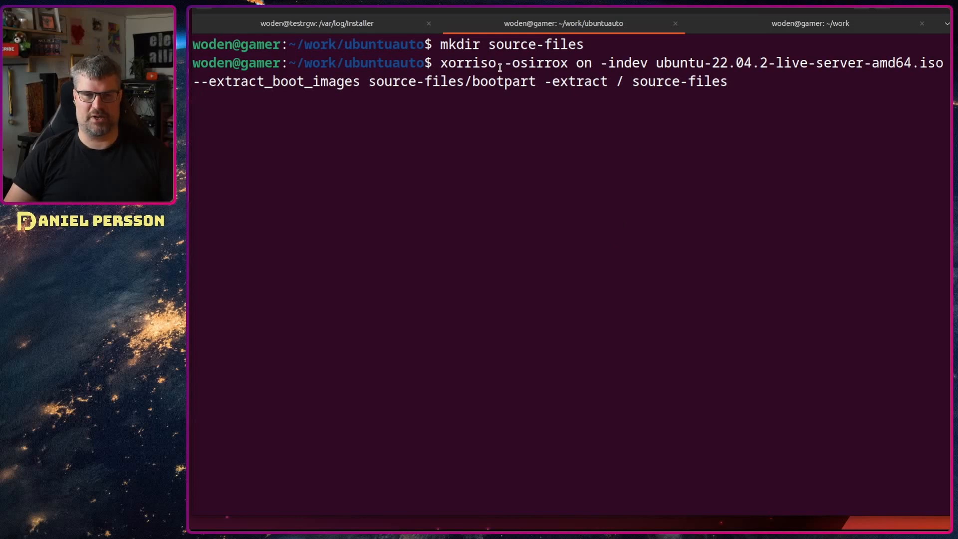
double_click(467, 63)
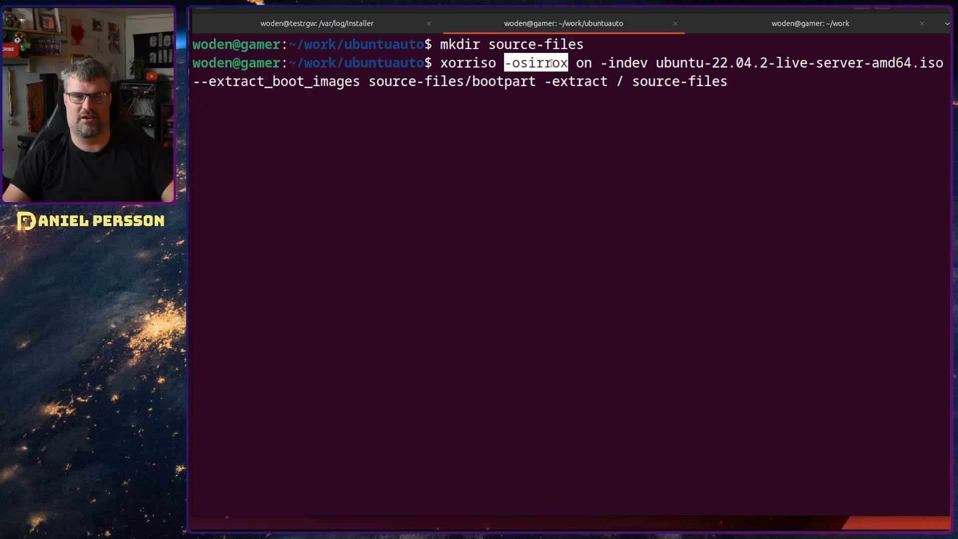
key(Return)
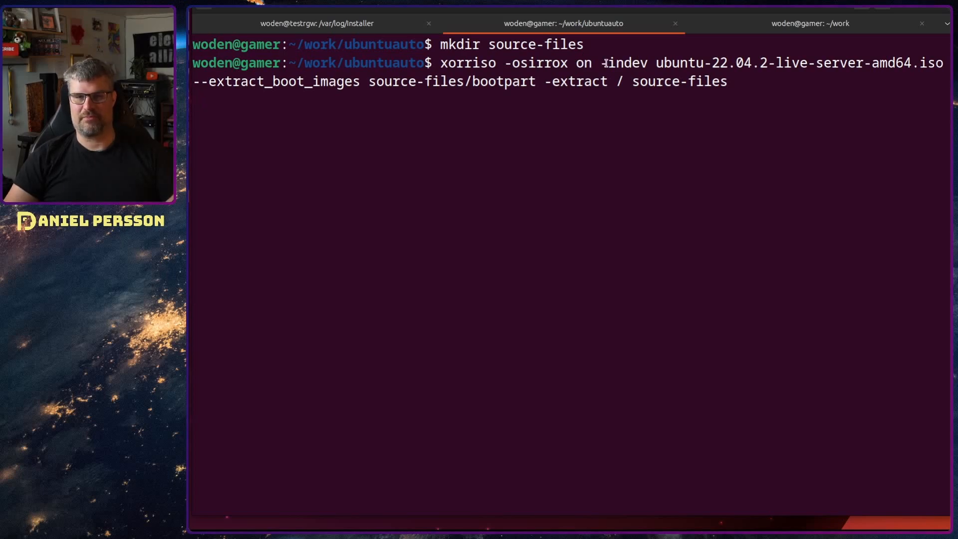
drag(605, 63, 910, 63)
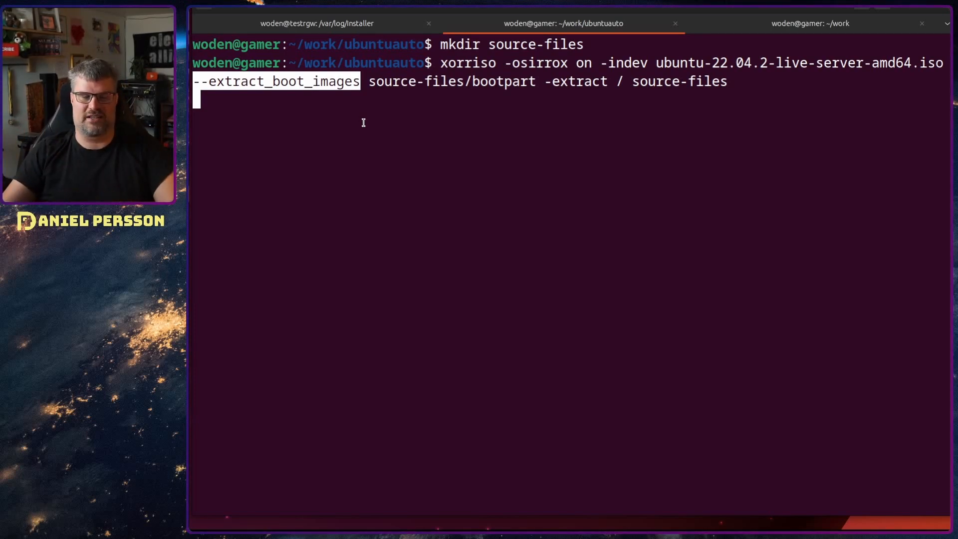
mouse_move(258, 84)
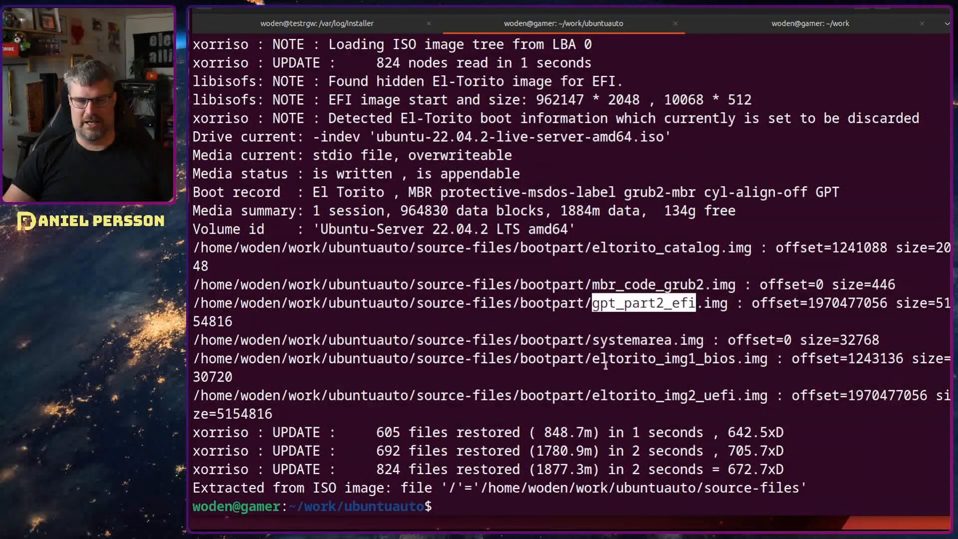
Review the extraction output, highlighting the gpt_part2_efi boot image in bootpart.
double_click(663, 359)
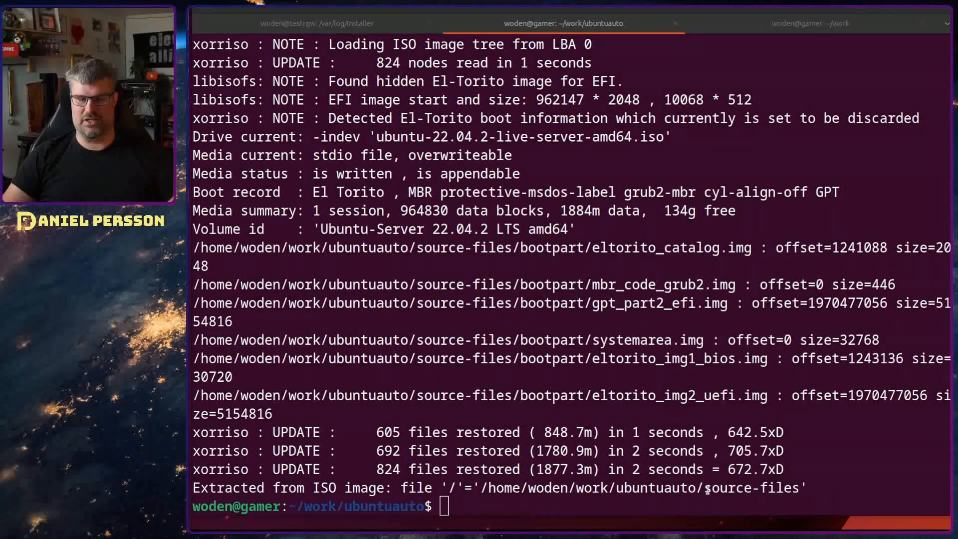
Create a nocloud folder inside source-files and move into it.
text(cd source-files/)
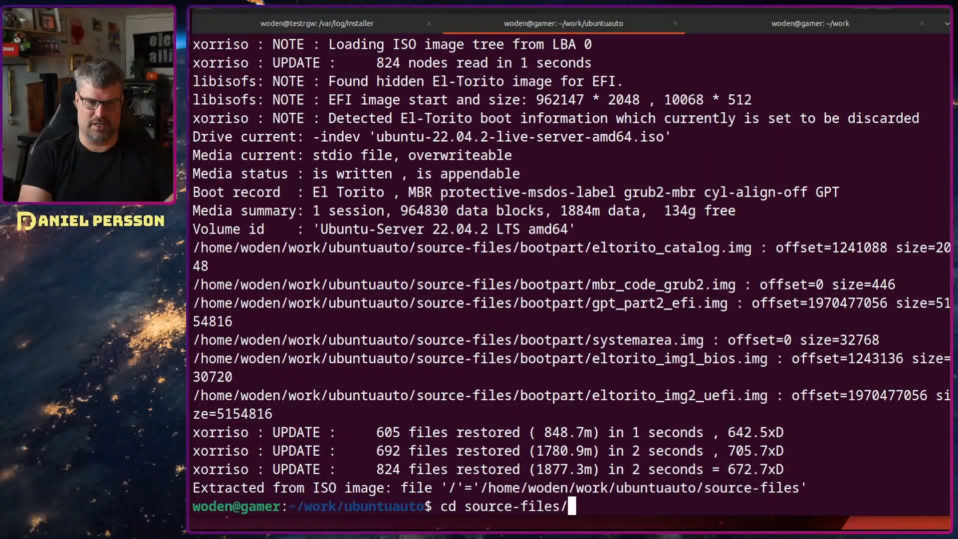
text(mkdir nocloud)
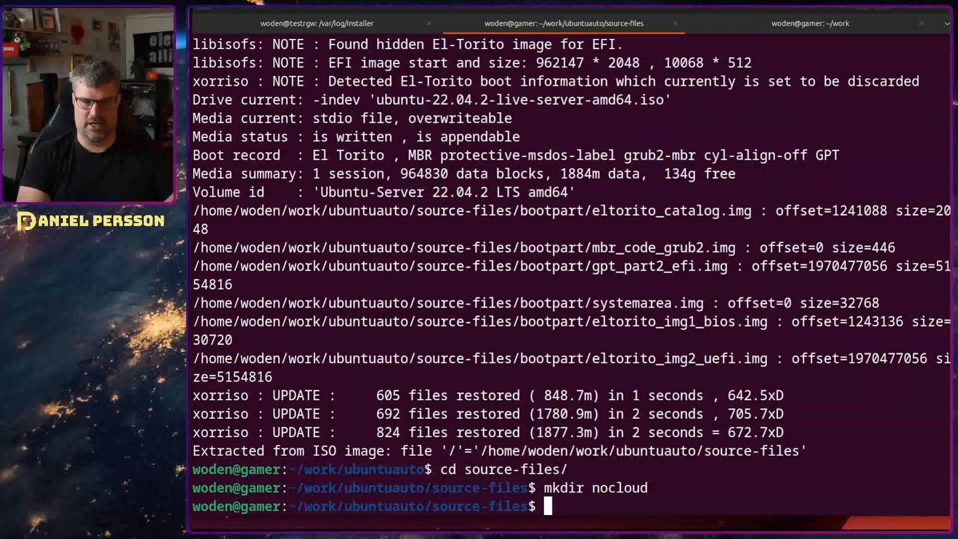
text(cd nocloud/)
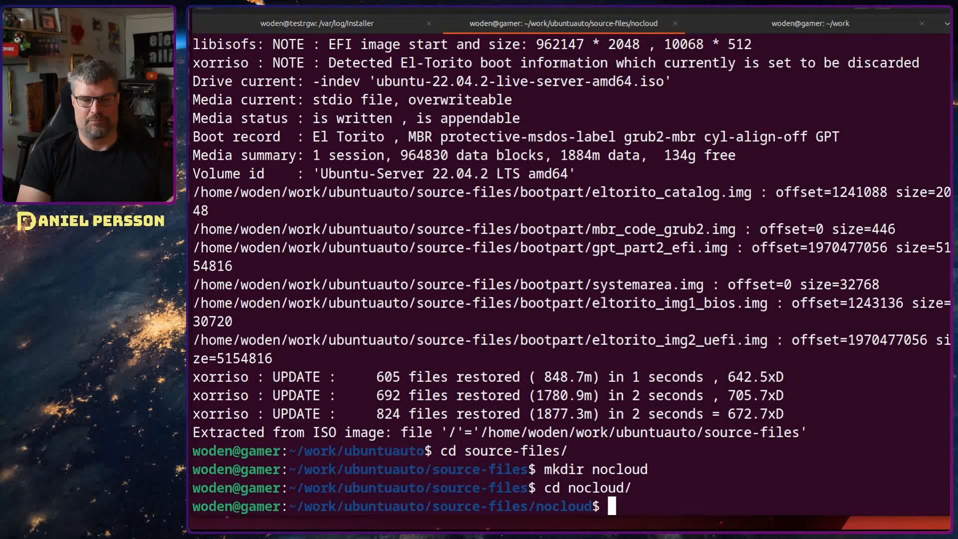
Copy autoinstall-user-data in as user-data, create an empty meta-data, and return to source-files.
text(cp)
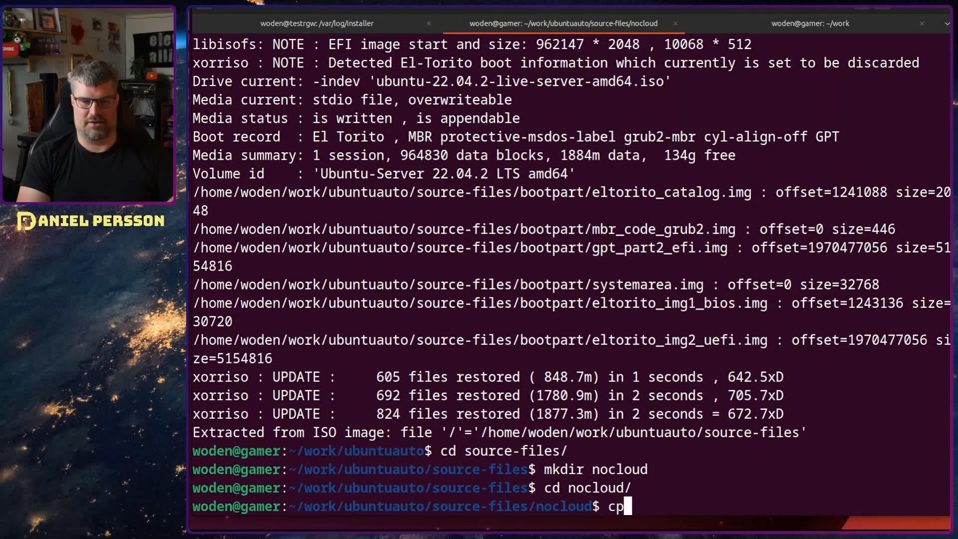
text(../../au)
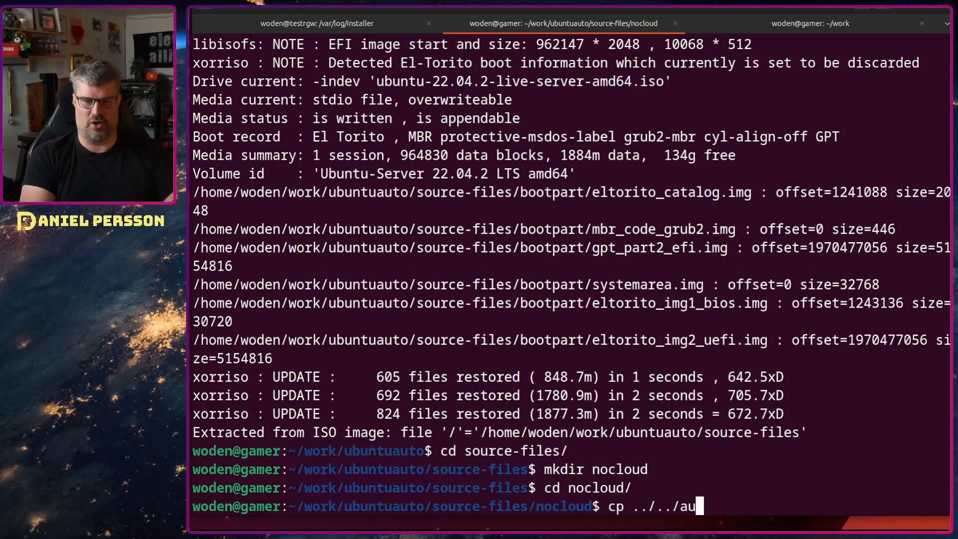
text(toinstall-user-data)
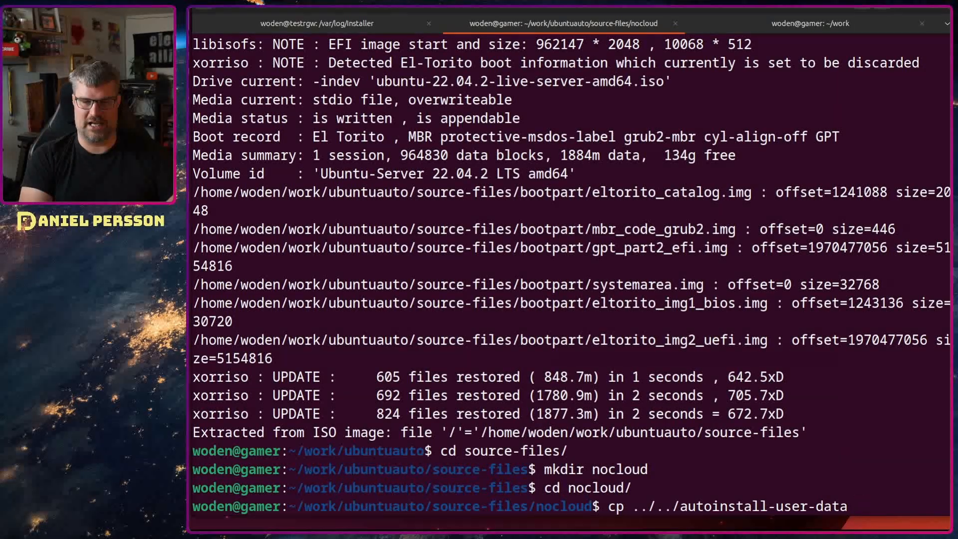
text(user-da)
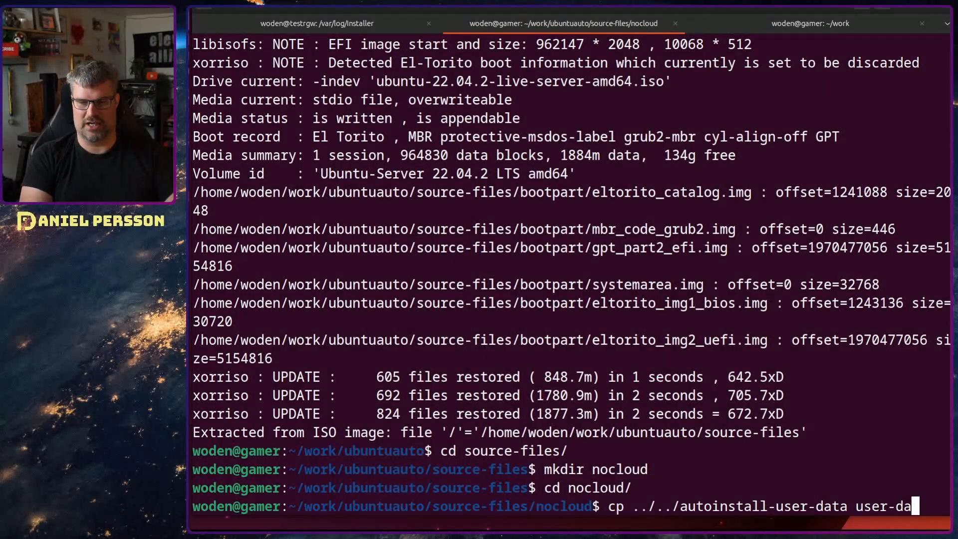
key(Return)
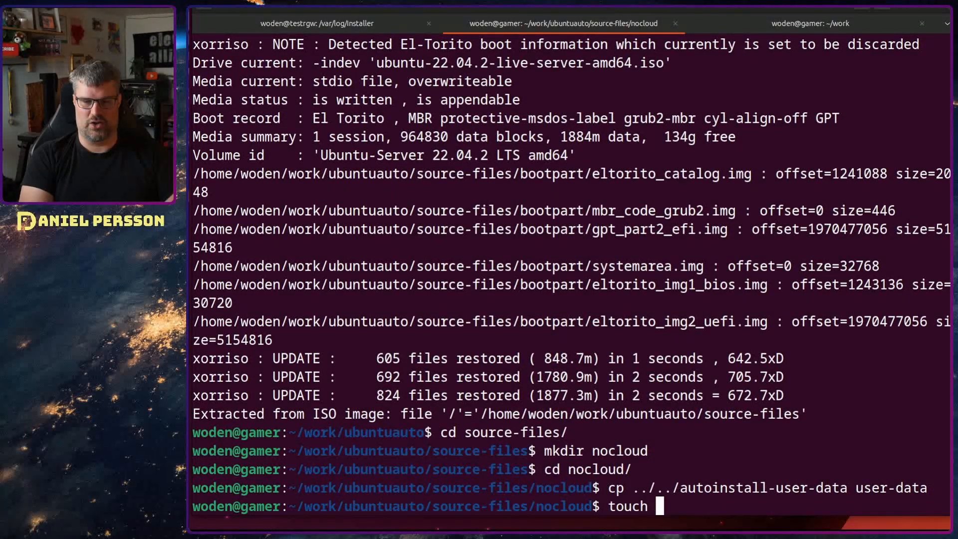
text(metadata)
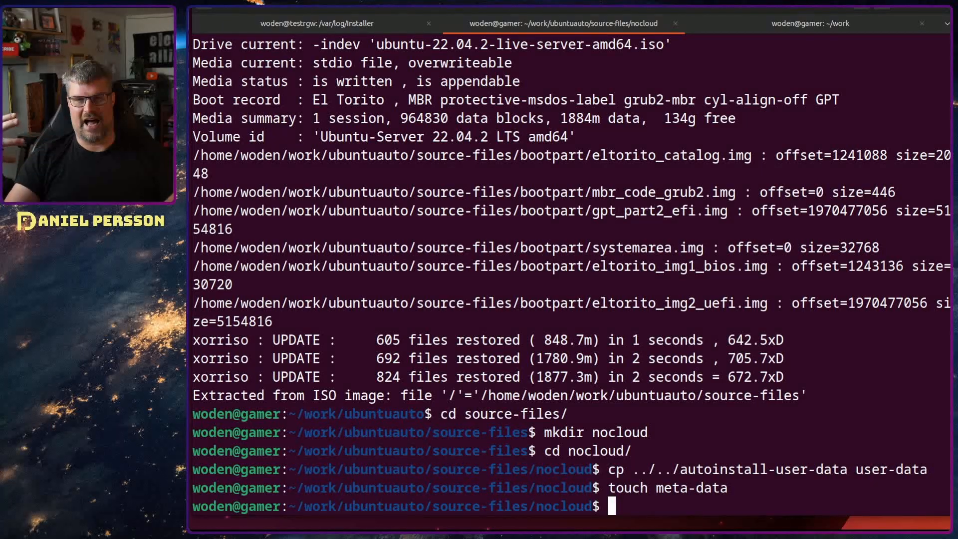
text(cd ..)
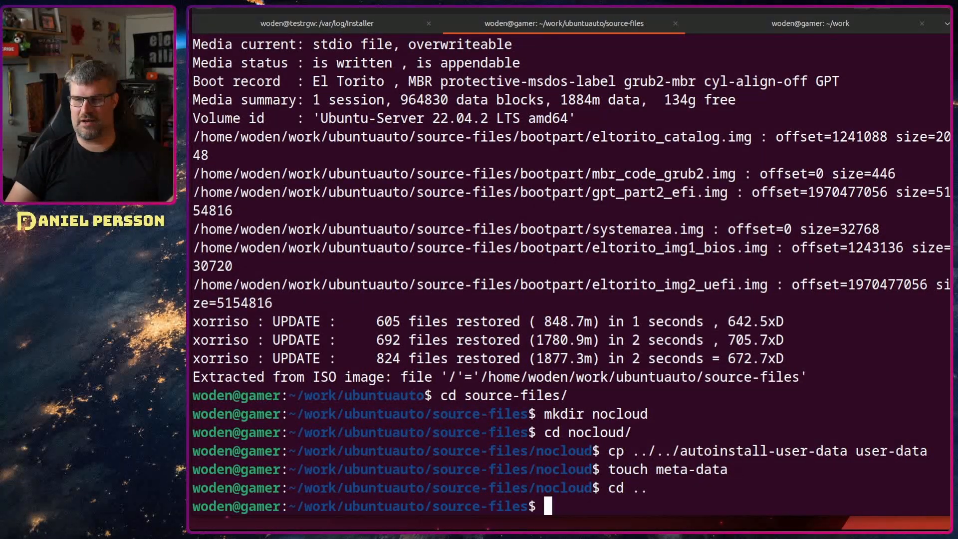
Give boot/grub/grub.cfg mode 644 and verify rw-r--r-- with ls -al.
text(cd)
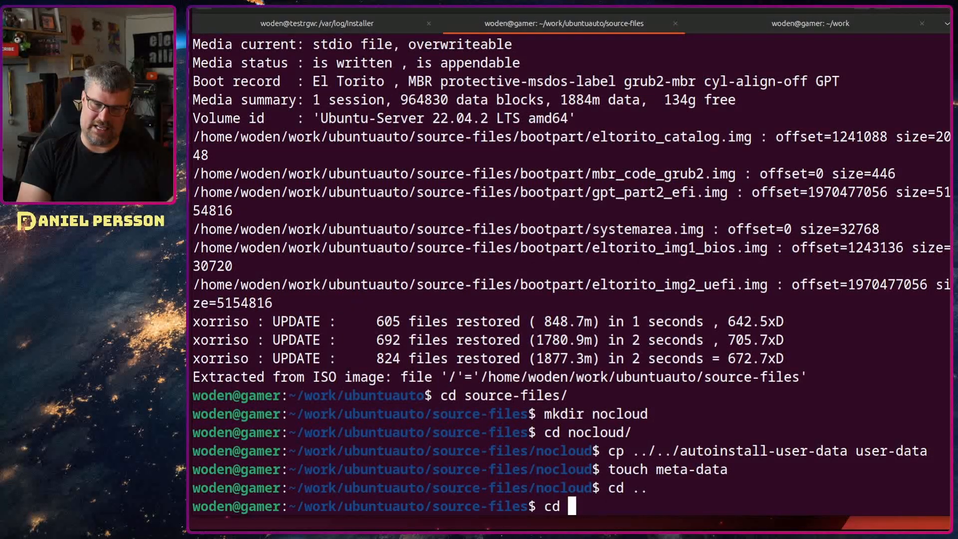
text(boot/grub/)
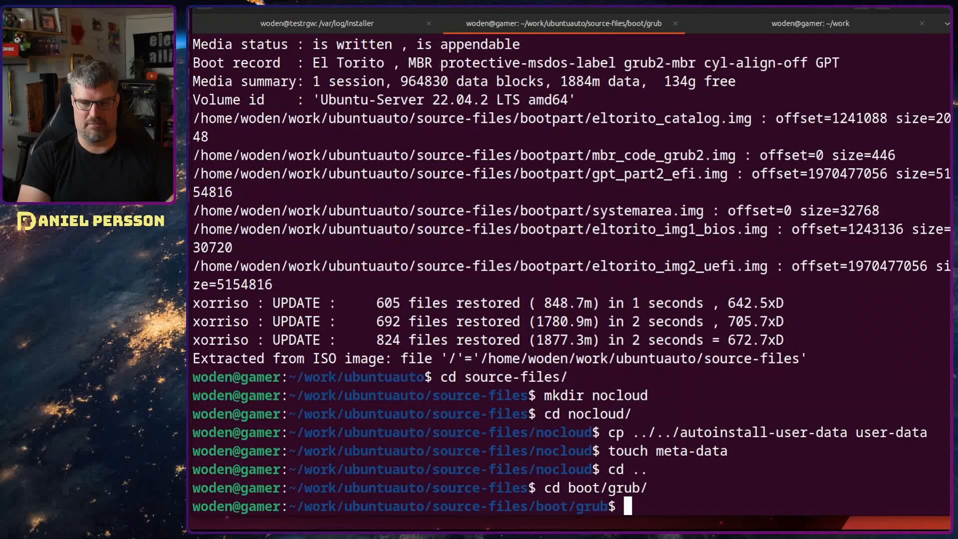
text(ls)
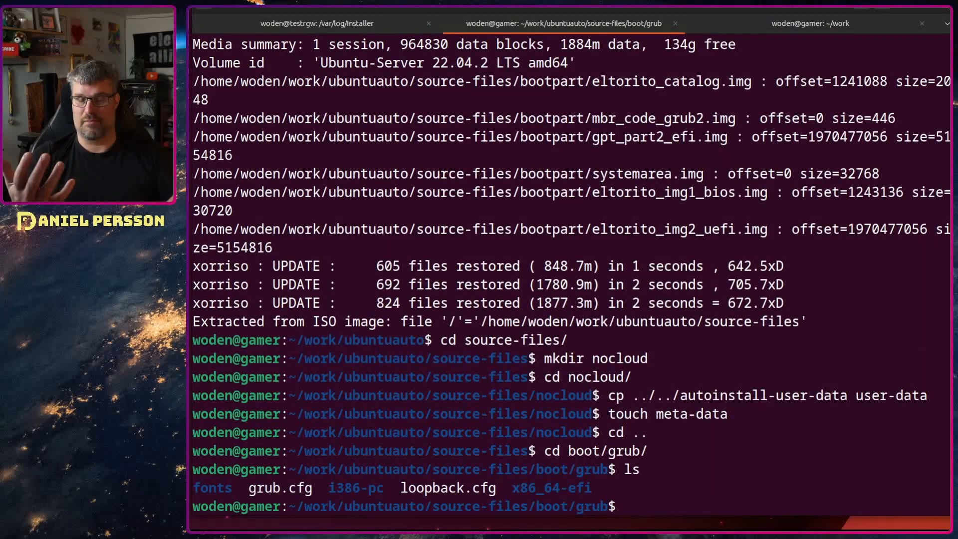
text(ls -al)
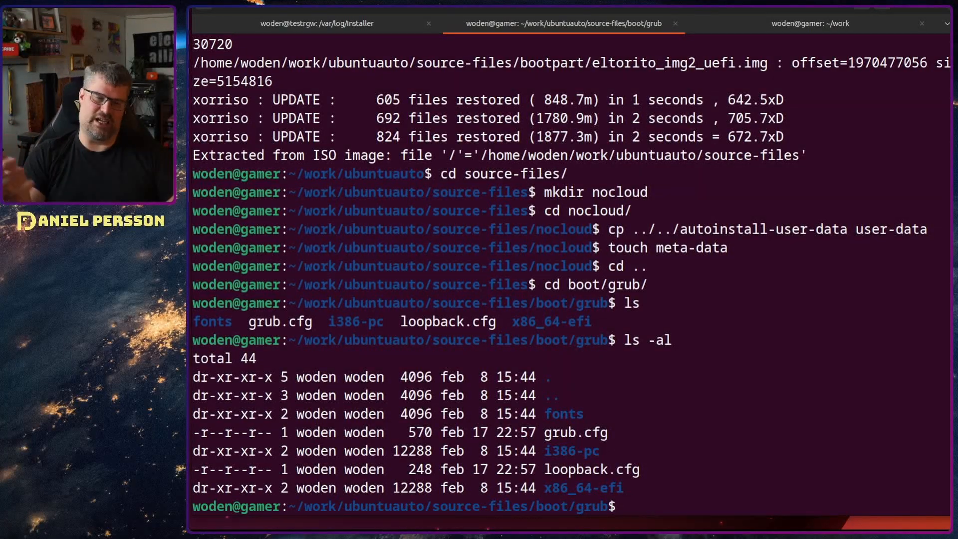
text(chmod)
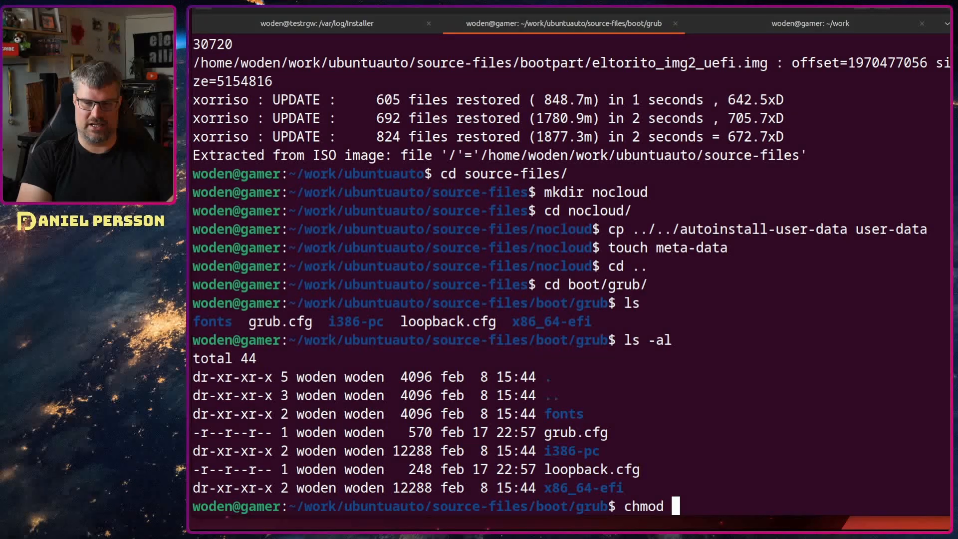
text(644 grub.cfg)
text(ls -al)
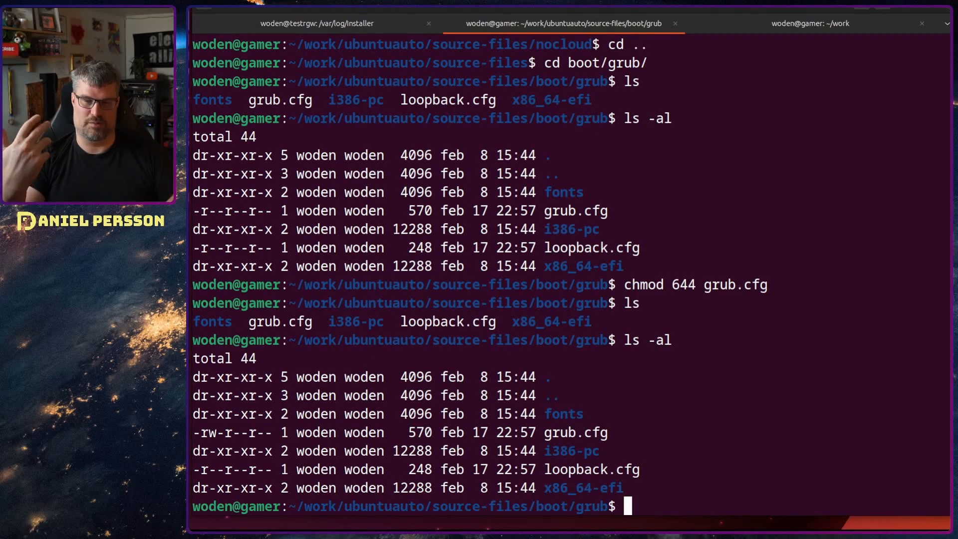
text(vi)
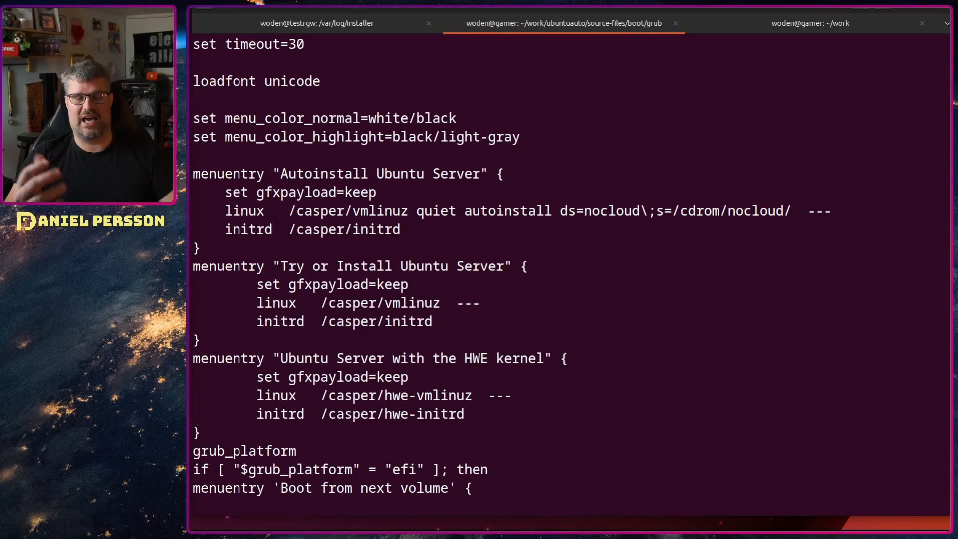
Change set timeout=30 to 5 in grub.cfg and save with :wq.
text(4)
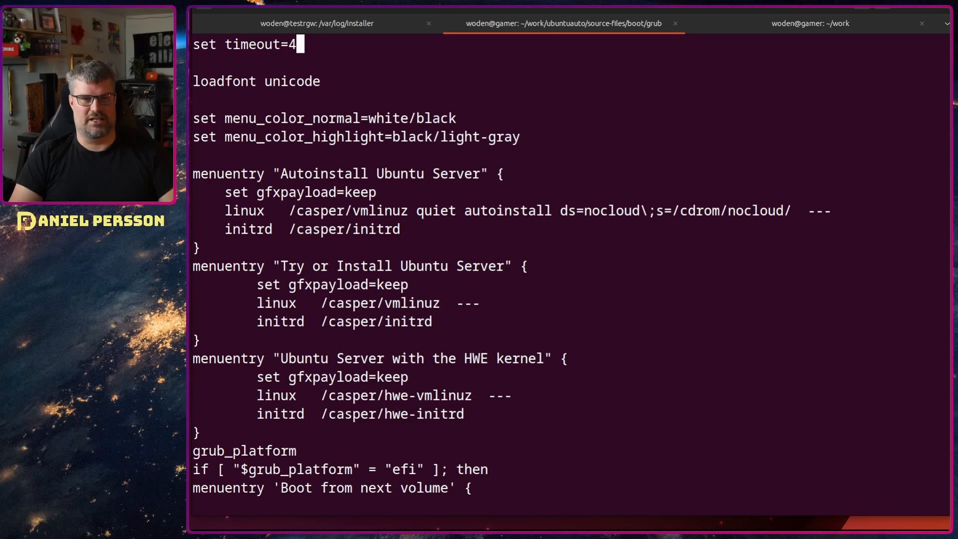
text(5)
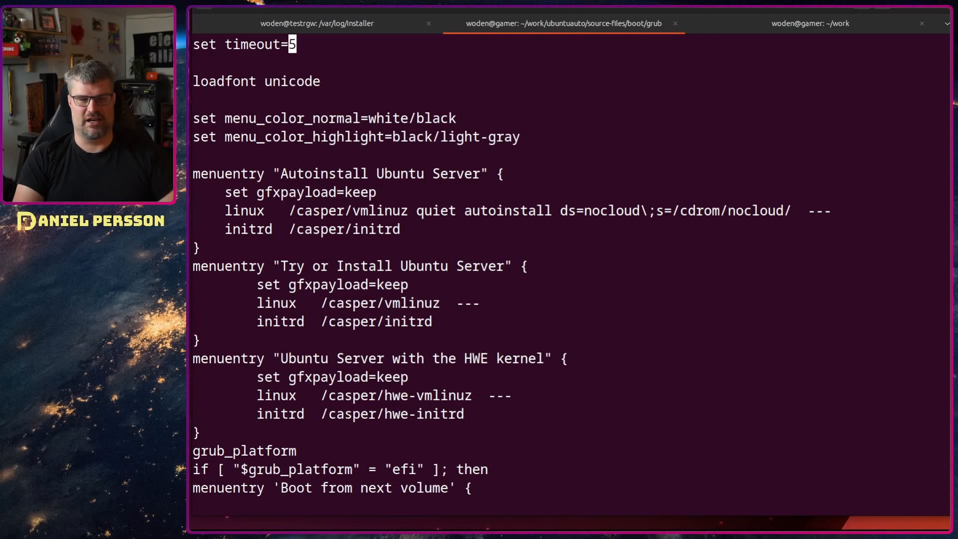
text(:wq)
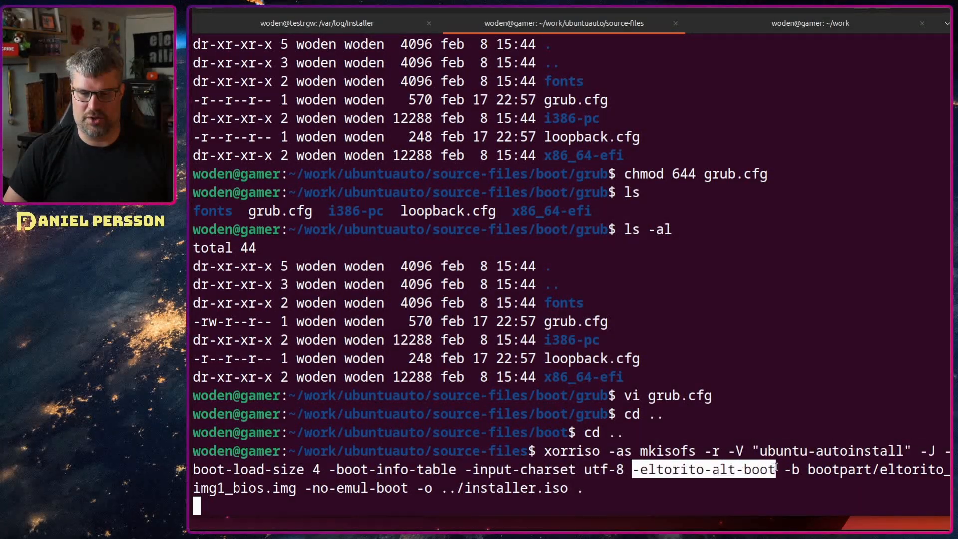
mouse_move(816, 364)
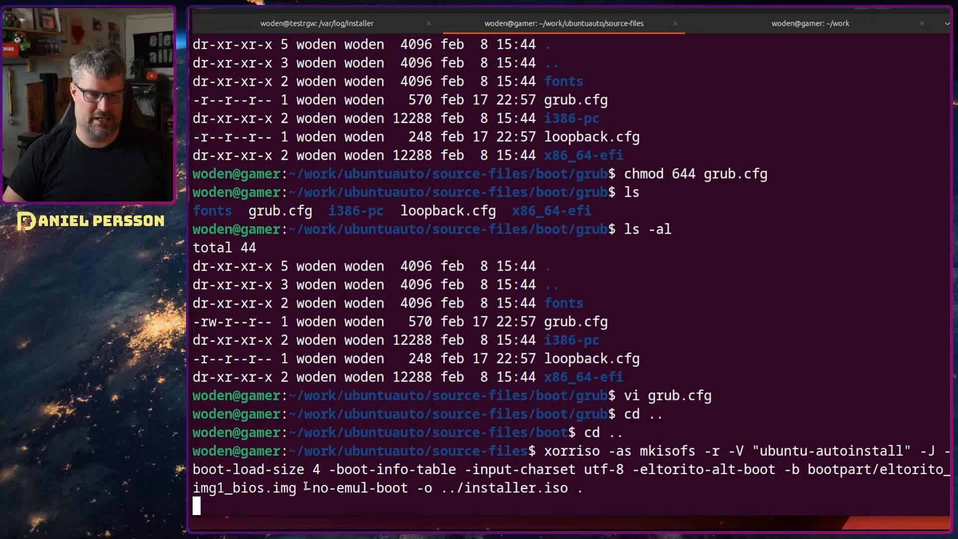
Review the xorriso -as mkisofs command building ../installer.iso with El Torito boot options.
double_click(354, 487)
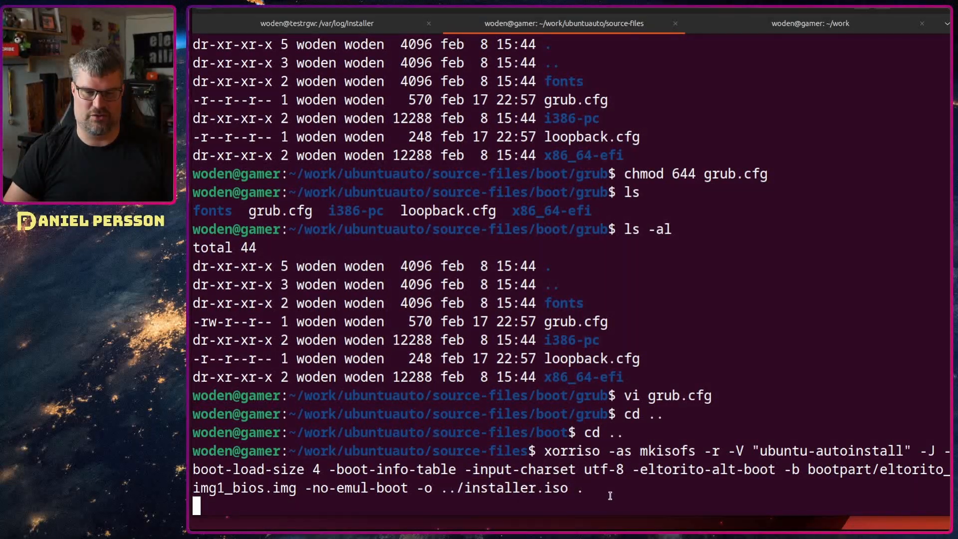
Run the xorriso build, writing installer.iso successfully at 967070 sectors.
key(Return)
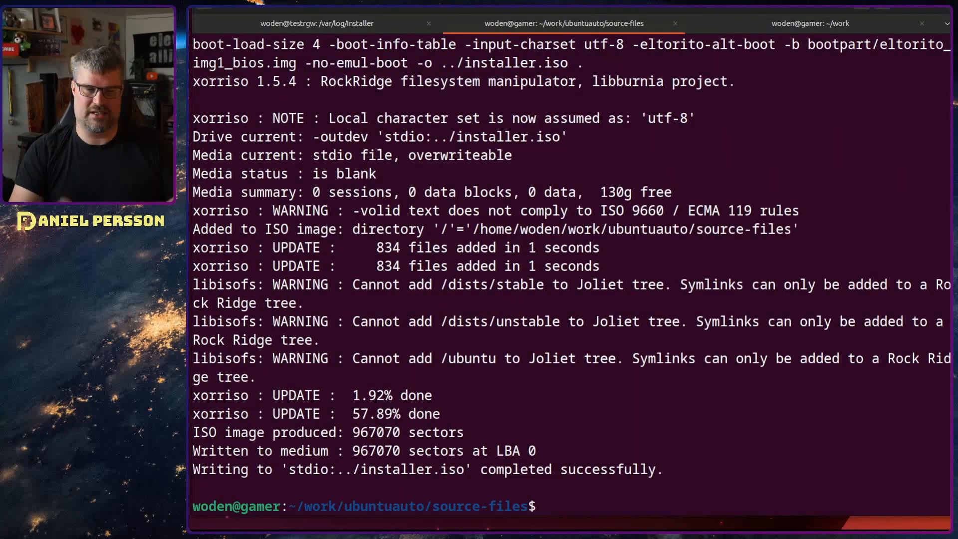
text(cd .)
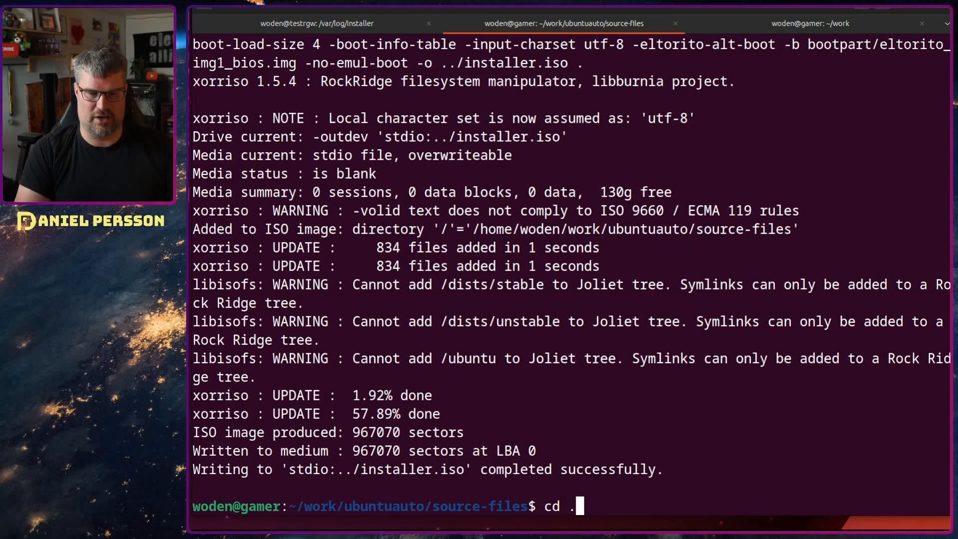